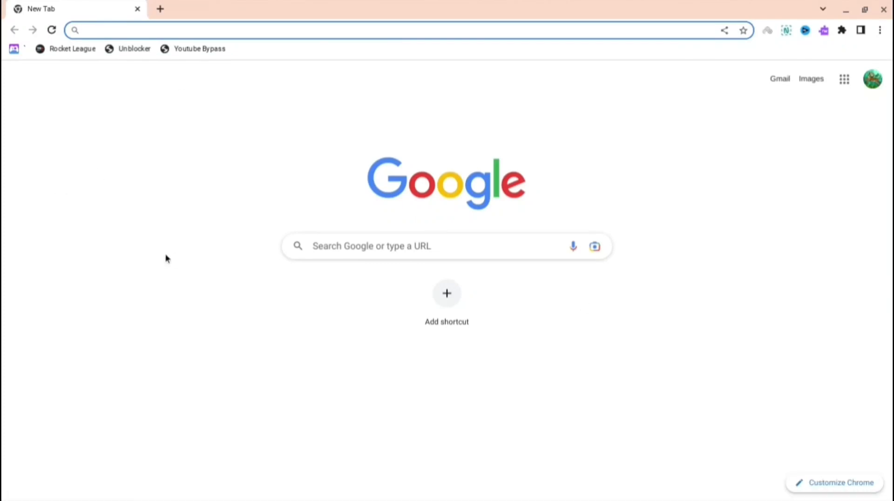
# Reach the Auto Clicker details page at chrome://extensions and start a chrome-extension:// address in a new tab
pyautogui.write('chrome-extension')
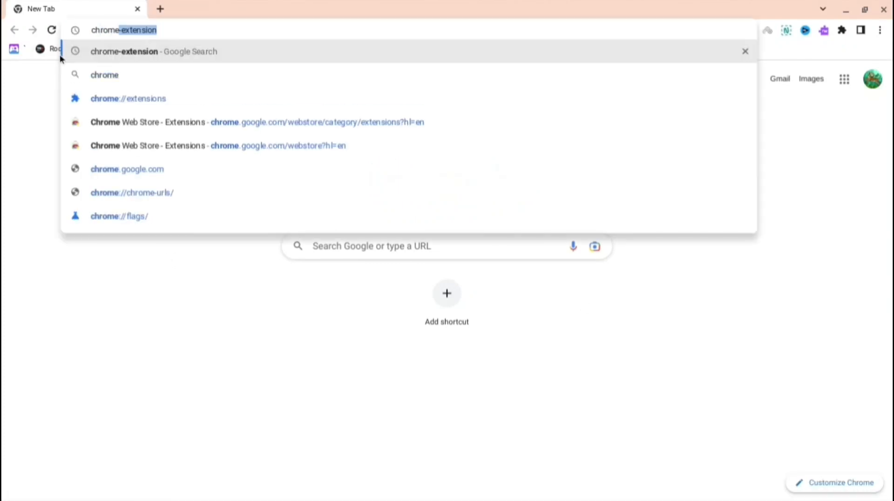
pyautogui.click(128, 98)
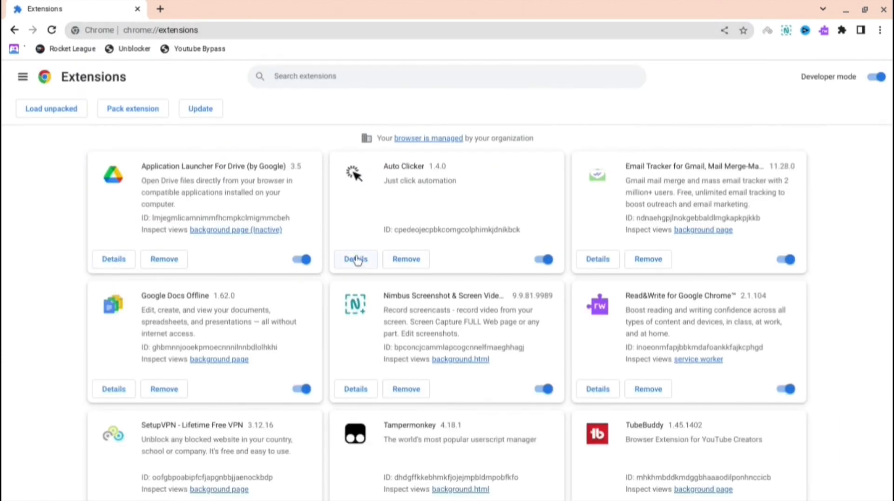
pyautogui.click(355, 258)
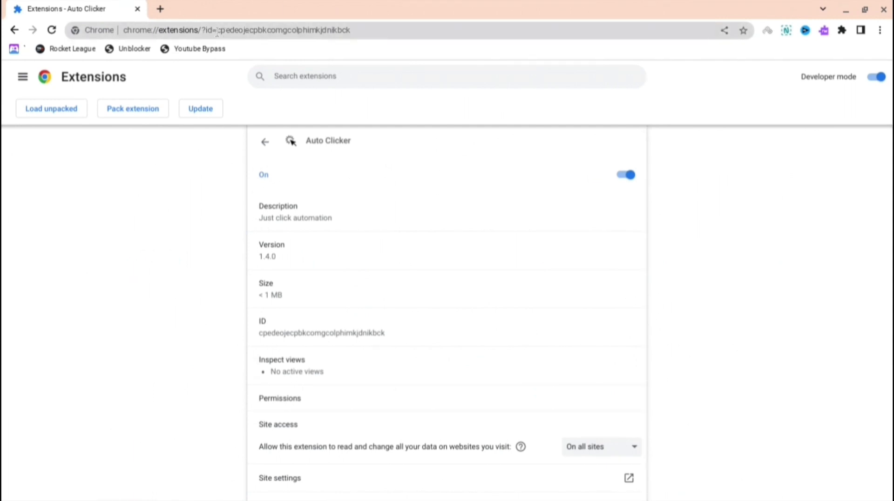
pyautogui.click(237, 30)
pyautogui.write('chrome-extension://')
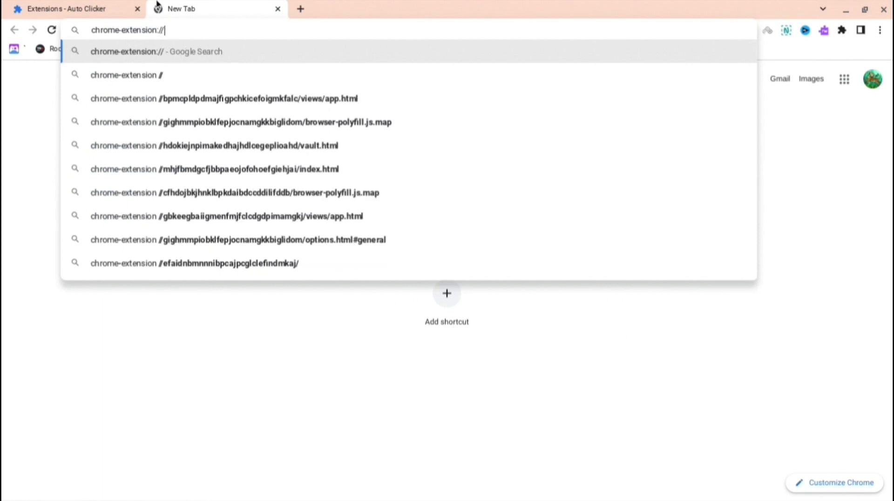
# Complete the address as chrome-extension://cpedeojecpbkcomgcolphimkjdnikbck/manifest.json
pyautogui.write('cpedeojecpbkcomgcolphimkjdnikbck')
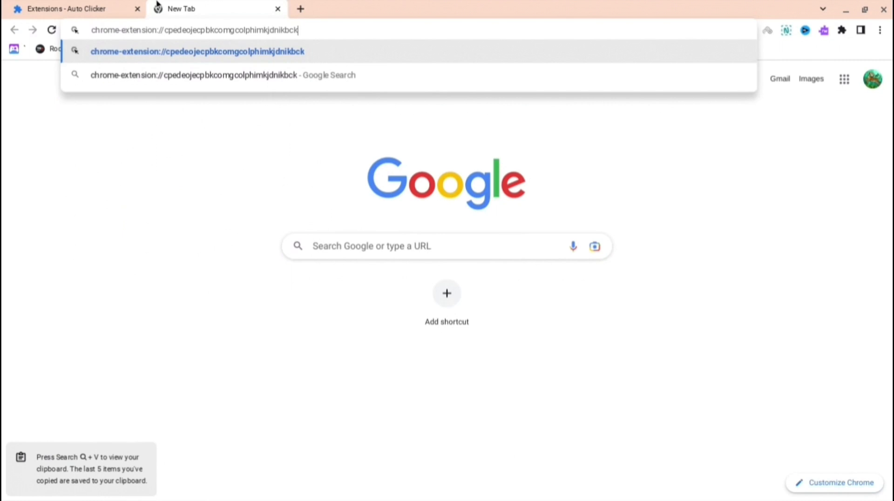
pyautogui.write('/man')
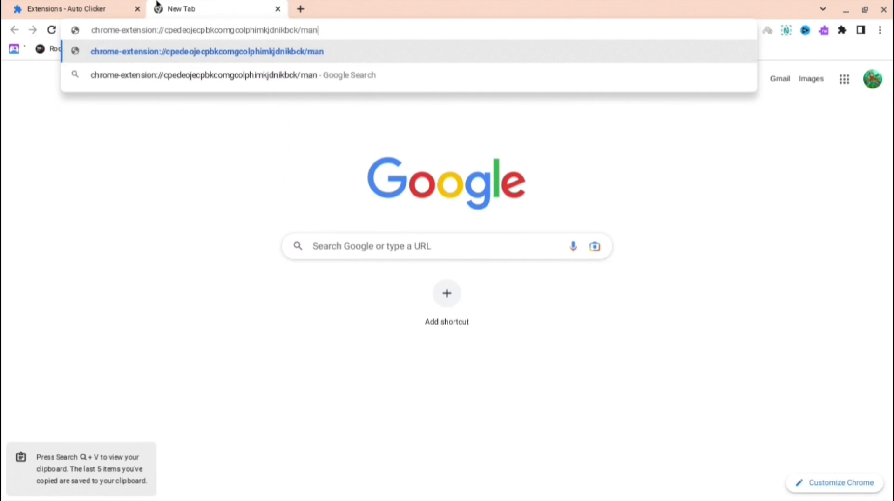
pyautogui.write('ifest')
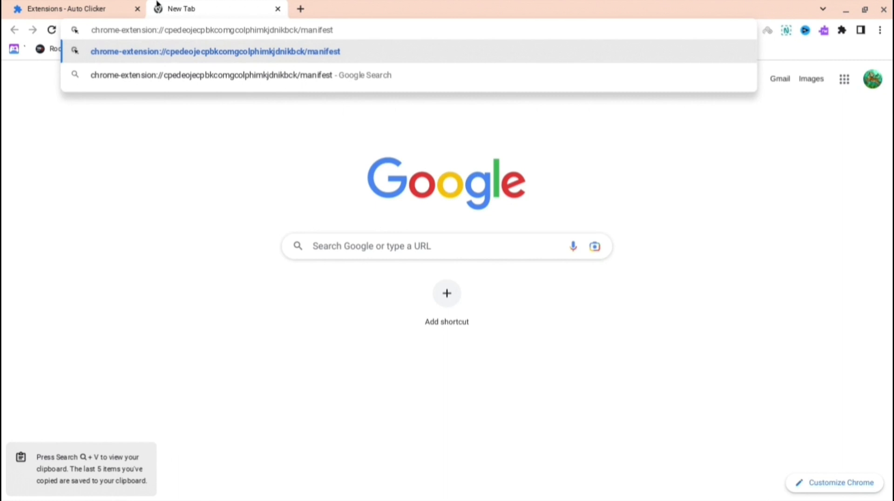
pyautogui.write('.json')
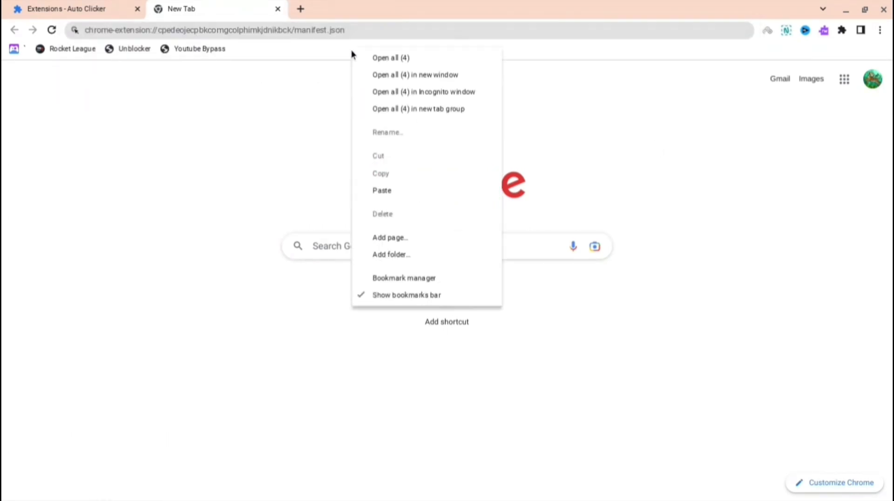
# Save a bookmark named 1st pointing to the Auto Clicker manifest.json address
pyautogui.click(390, 237)
pyautogui.write('1st')
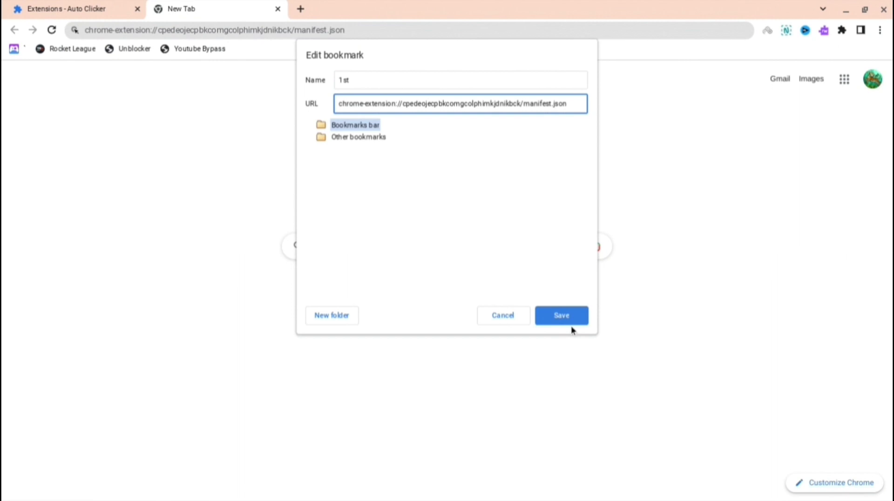
pyautogui.click(560, 315)
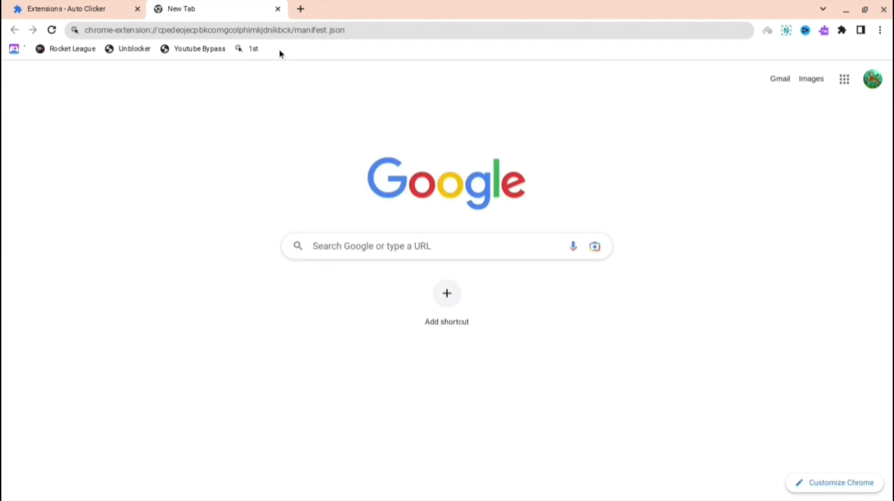
# Save a bookmark named 2nd with the URL chrome://kill
pyautogui.rightClick(279, 48)
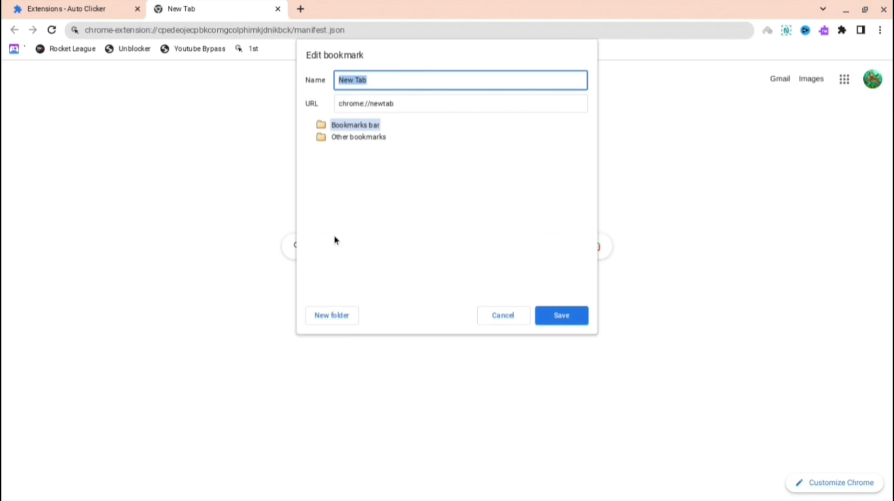
pyautogui.write('ch')
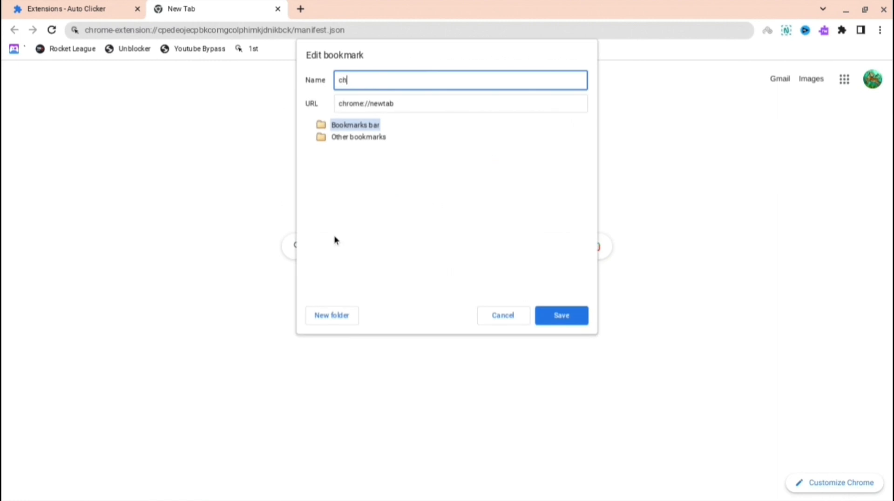
pyautogui.write('rome;')
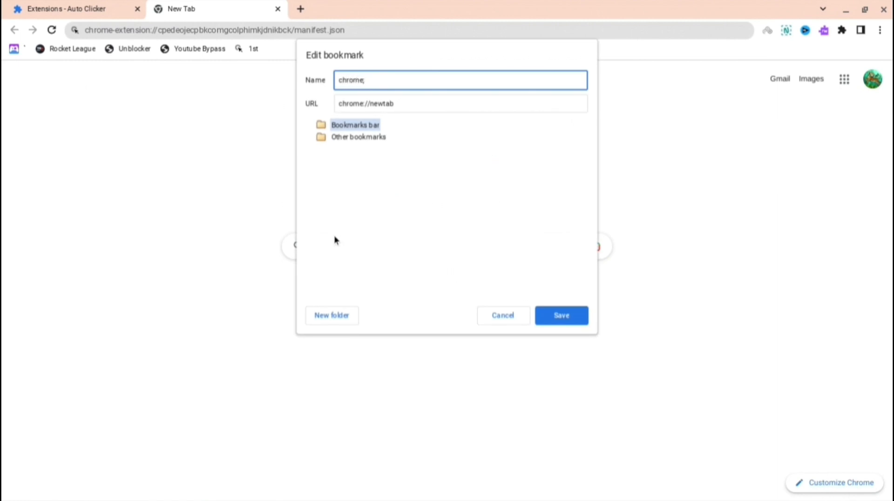
pyautogui.write('2nd')
pyautogui.click(460, 104)
pyautogui.write('kill')
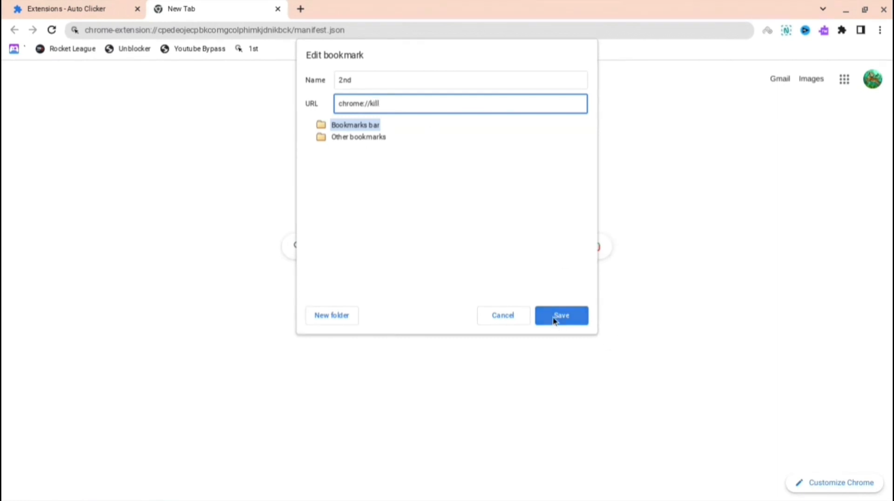
pyautogui.click(560, 315)
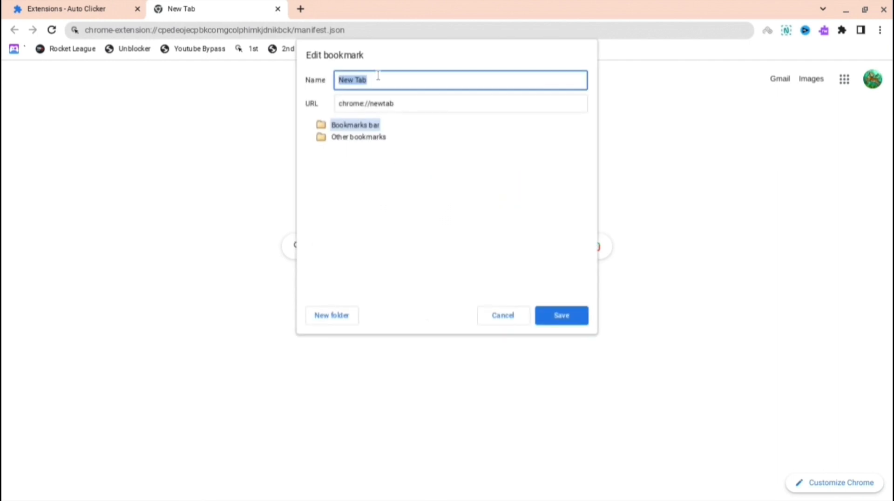
# Give the third bookmark, 3rd, the URL chrome://hang
pyautogui.click(458, 104)
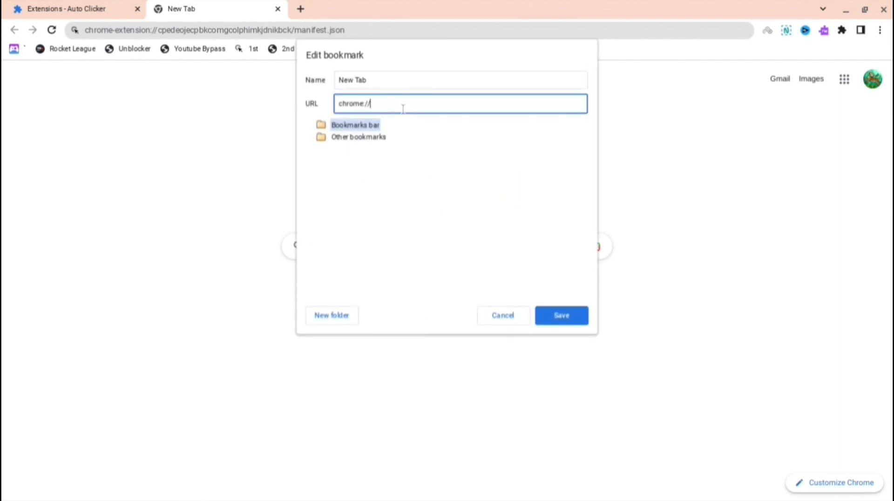
pyautogui.write('hang')
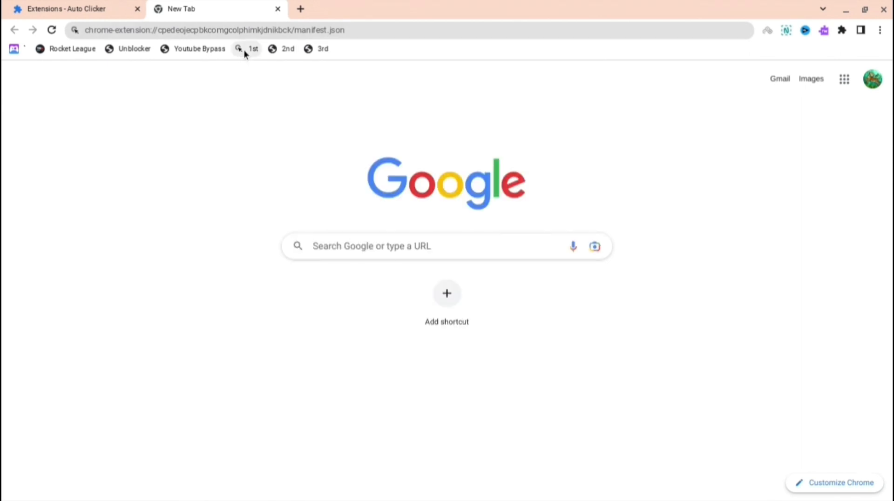
# Crash the manifest page via the 1st then 2nd bookmarks, then start toward youtube in a new tab
pyautogui.click(287, 48)
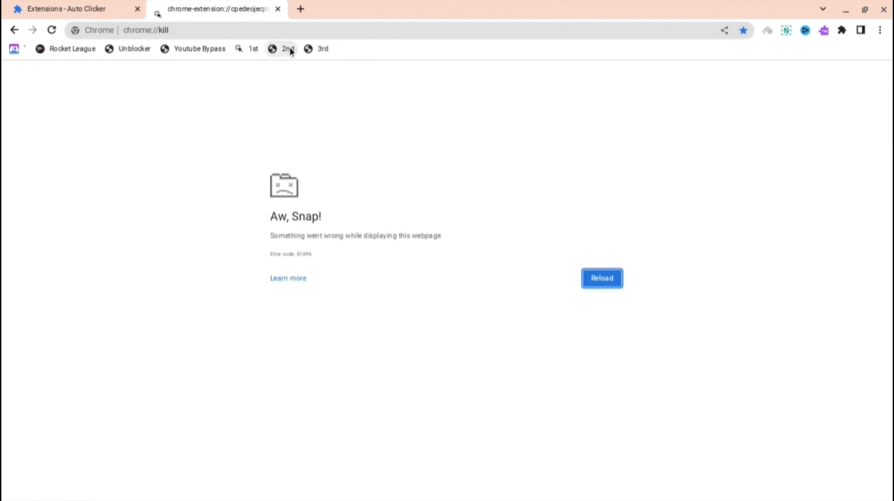
pyautogui.click(323, 49)
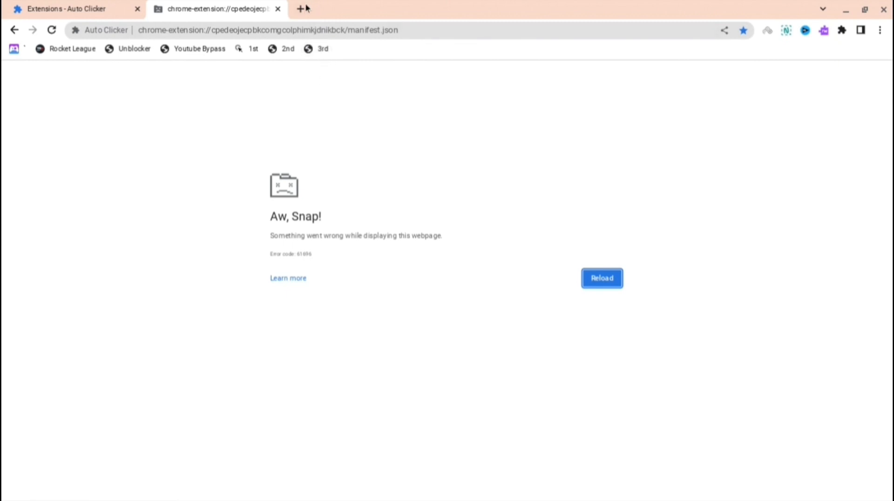
pyautogui.click(441, 8)
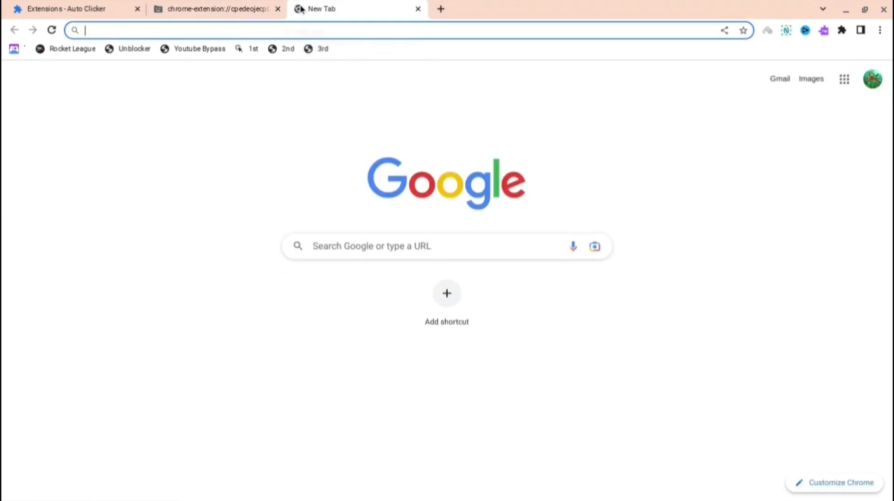
pyautogui.write('youtube')
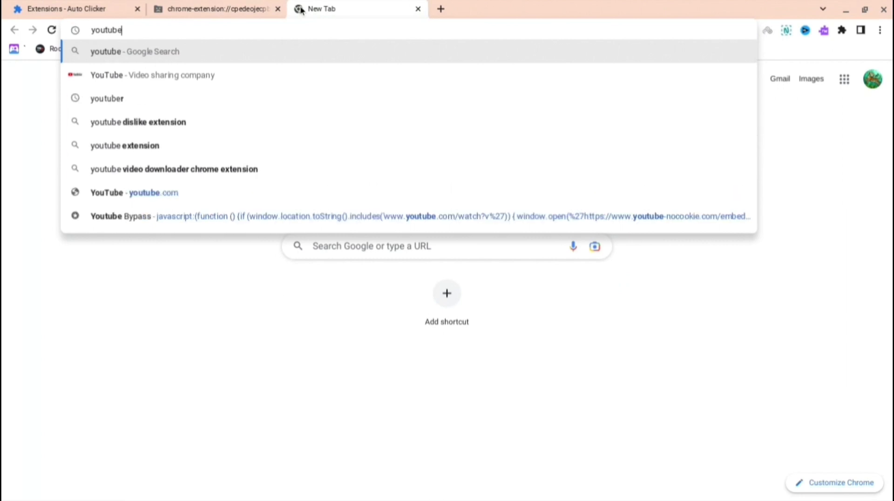